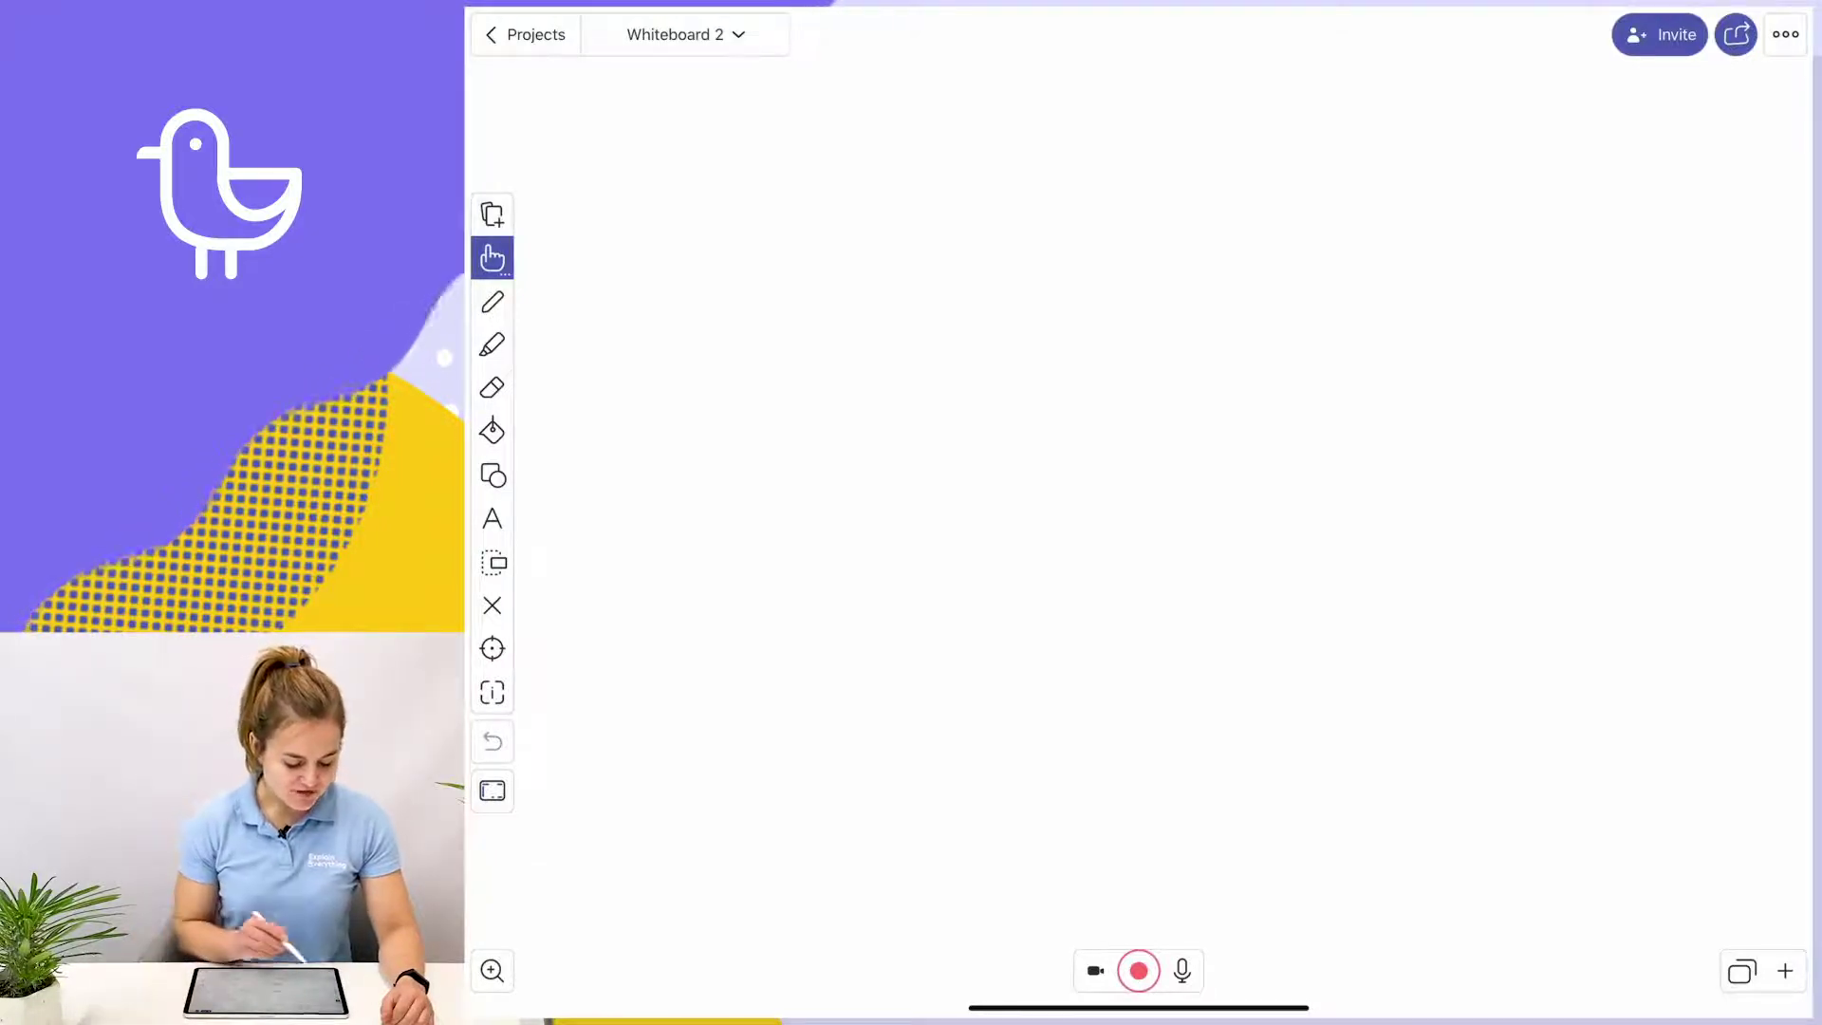
- Bring up the Insert New menu's clipart library of doodle drawings
click(491, 212)
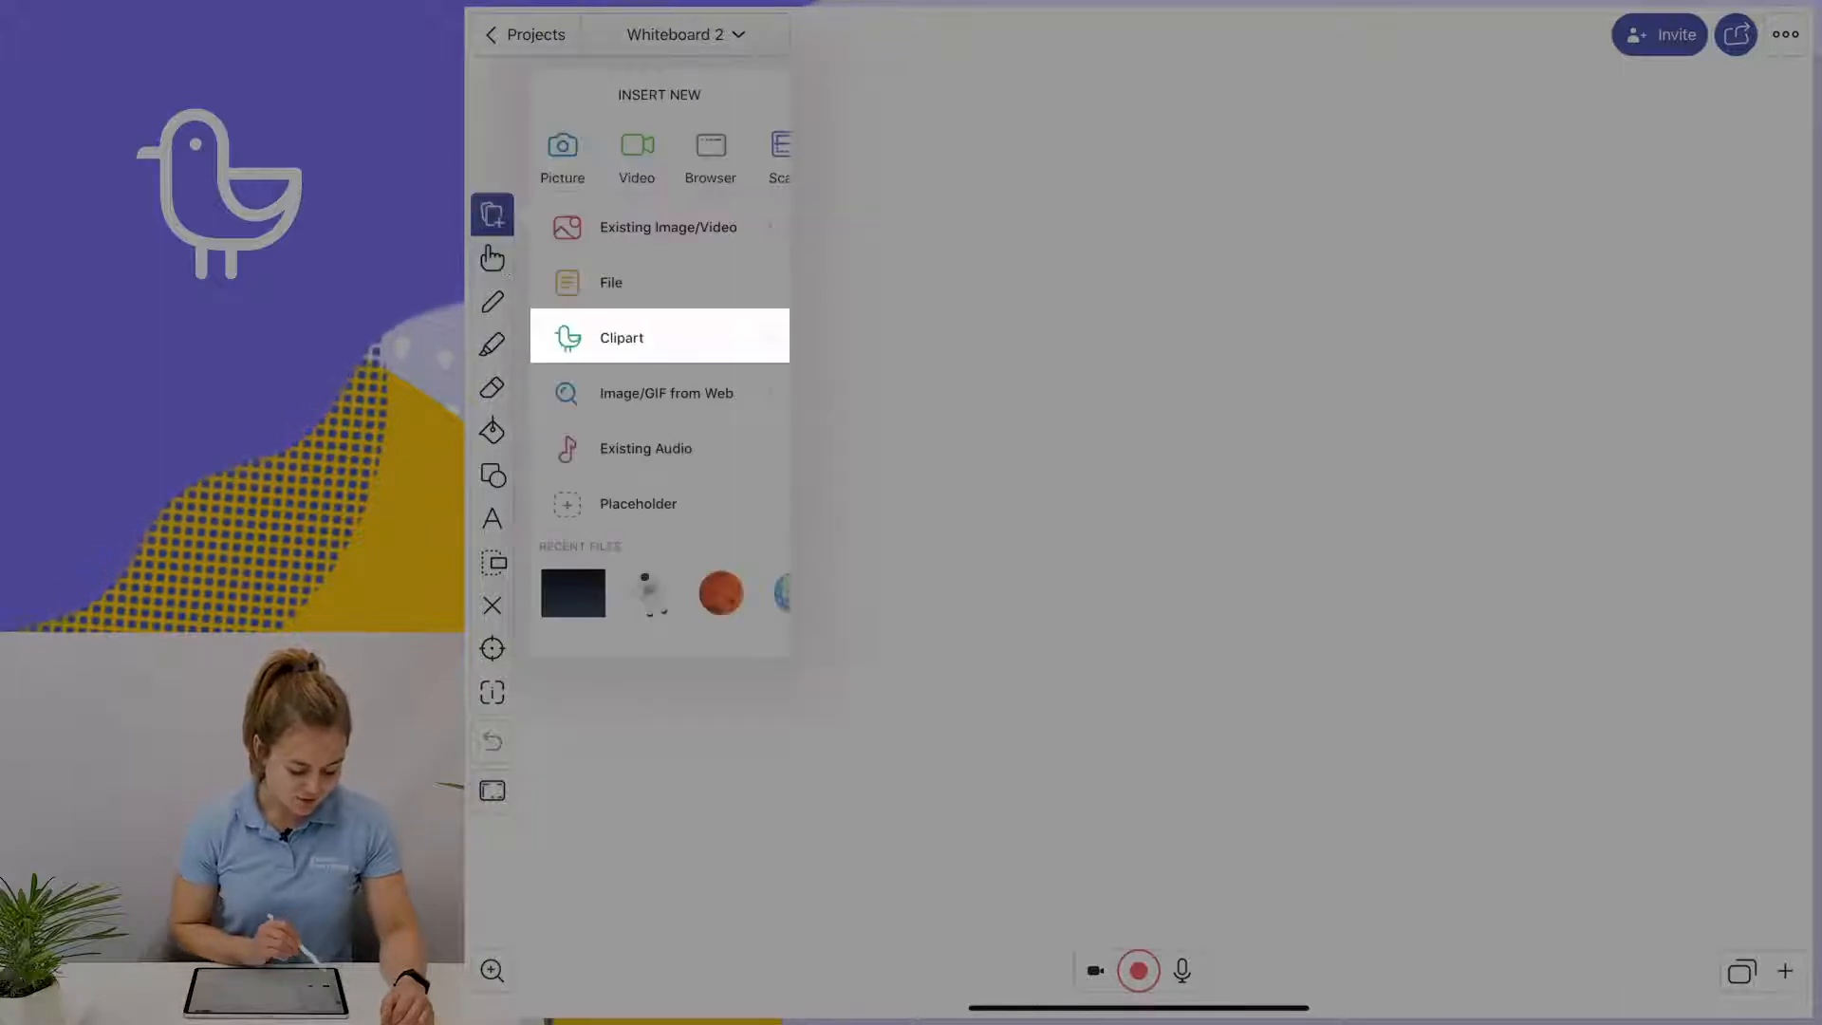
click(621, 337)
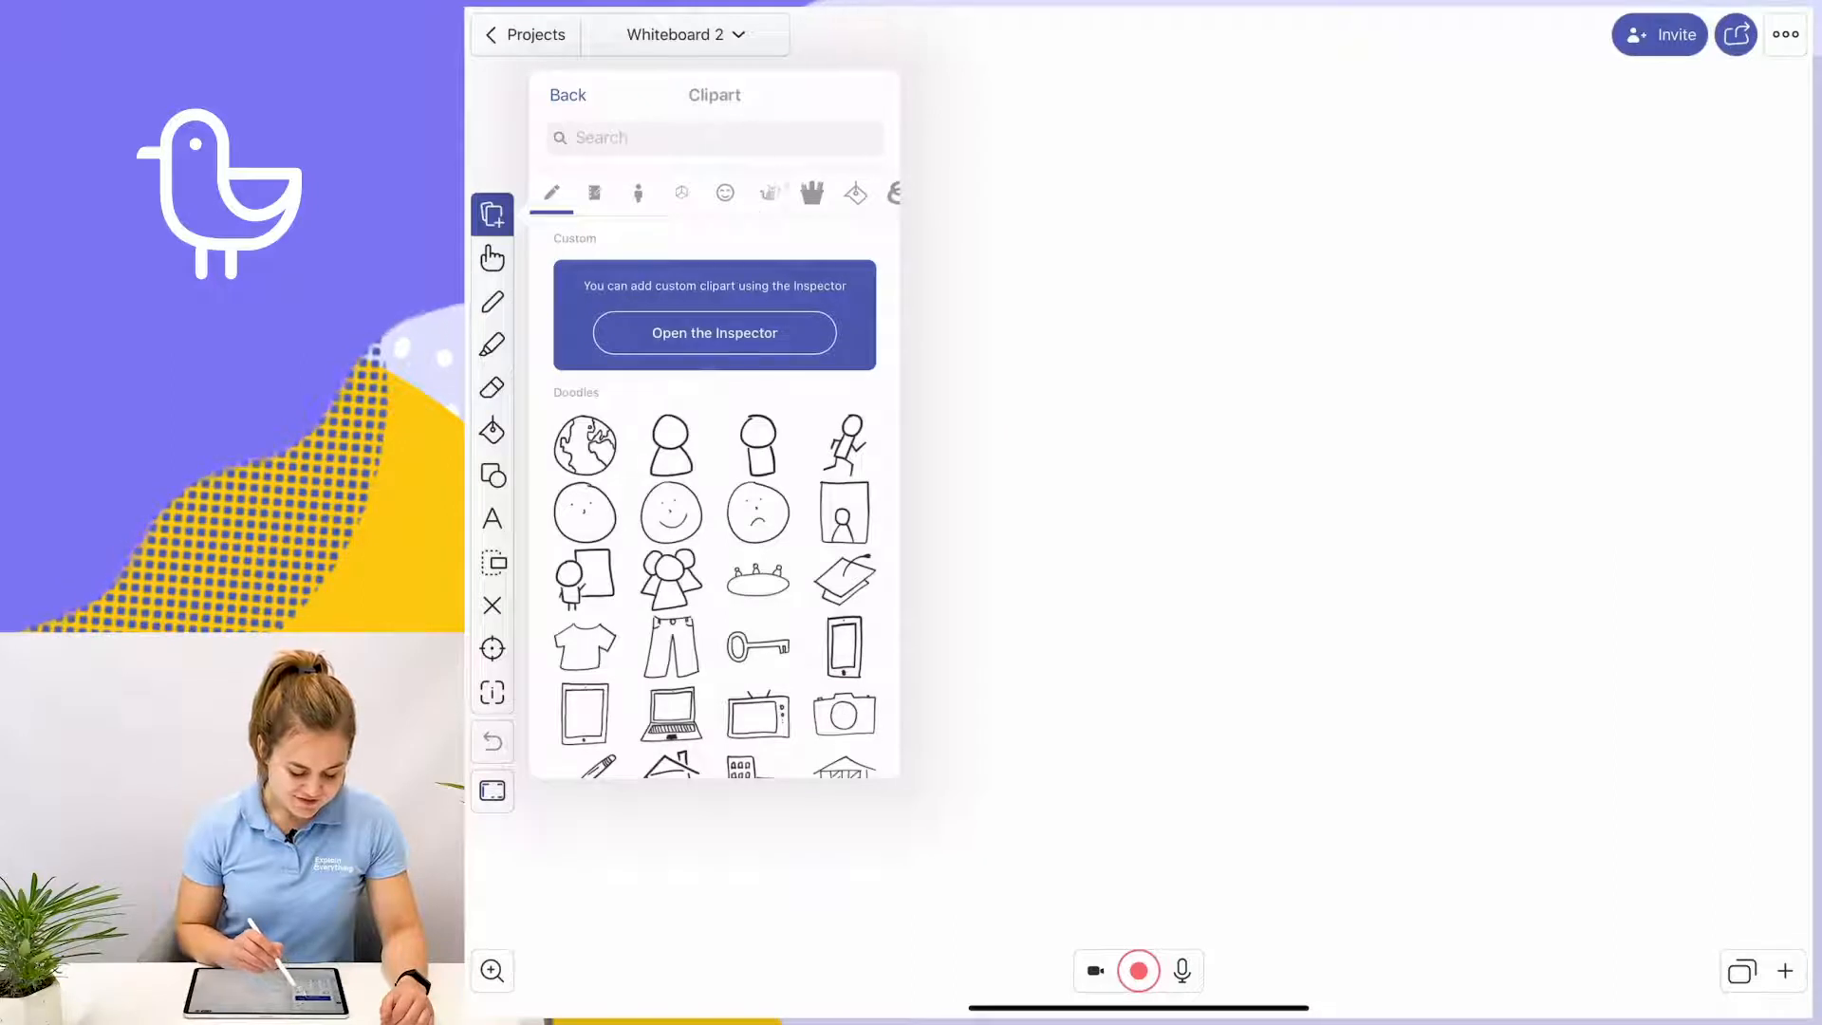
- Browse to the Backgrounds category and fill the board with the dark starry night sky
click(733, 194)
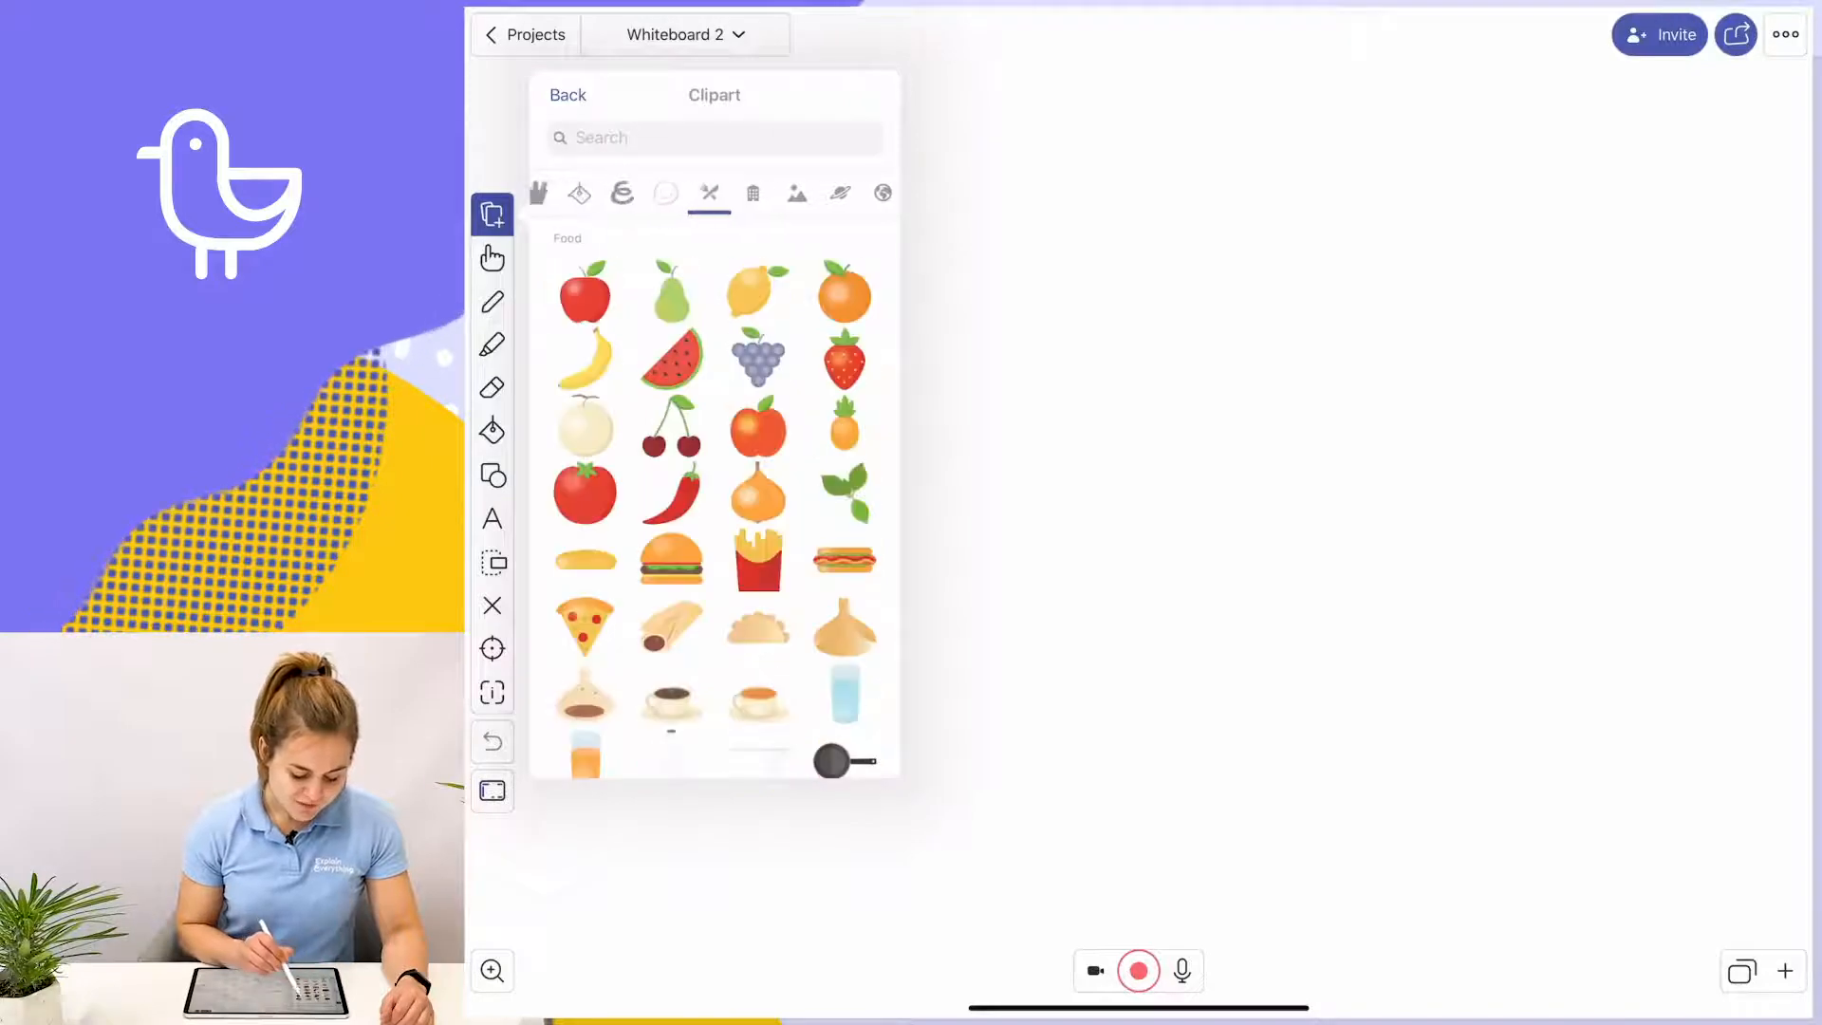
click(884, 194)
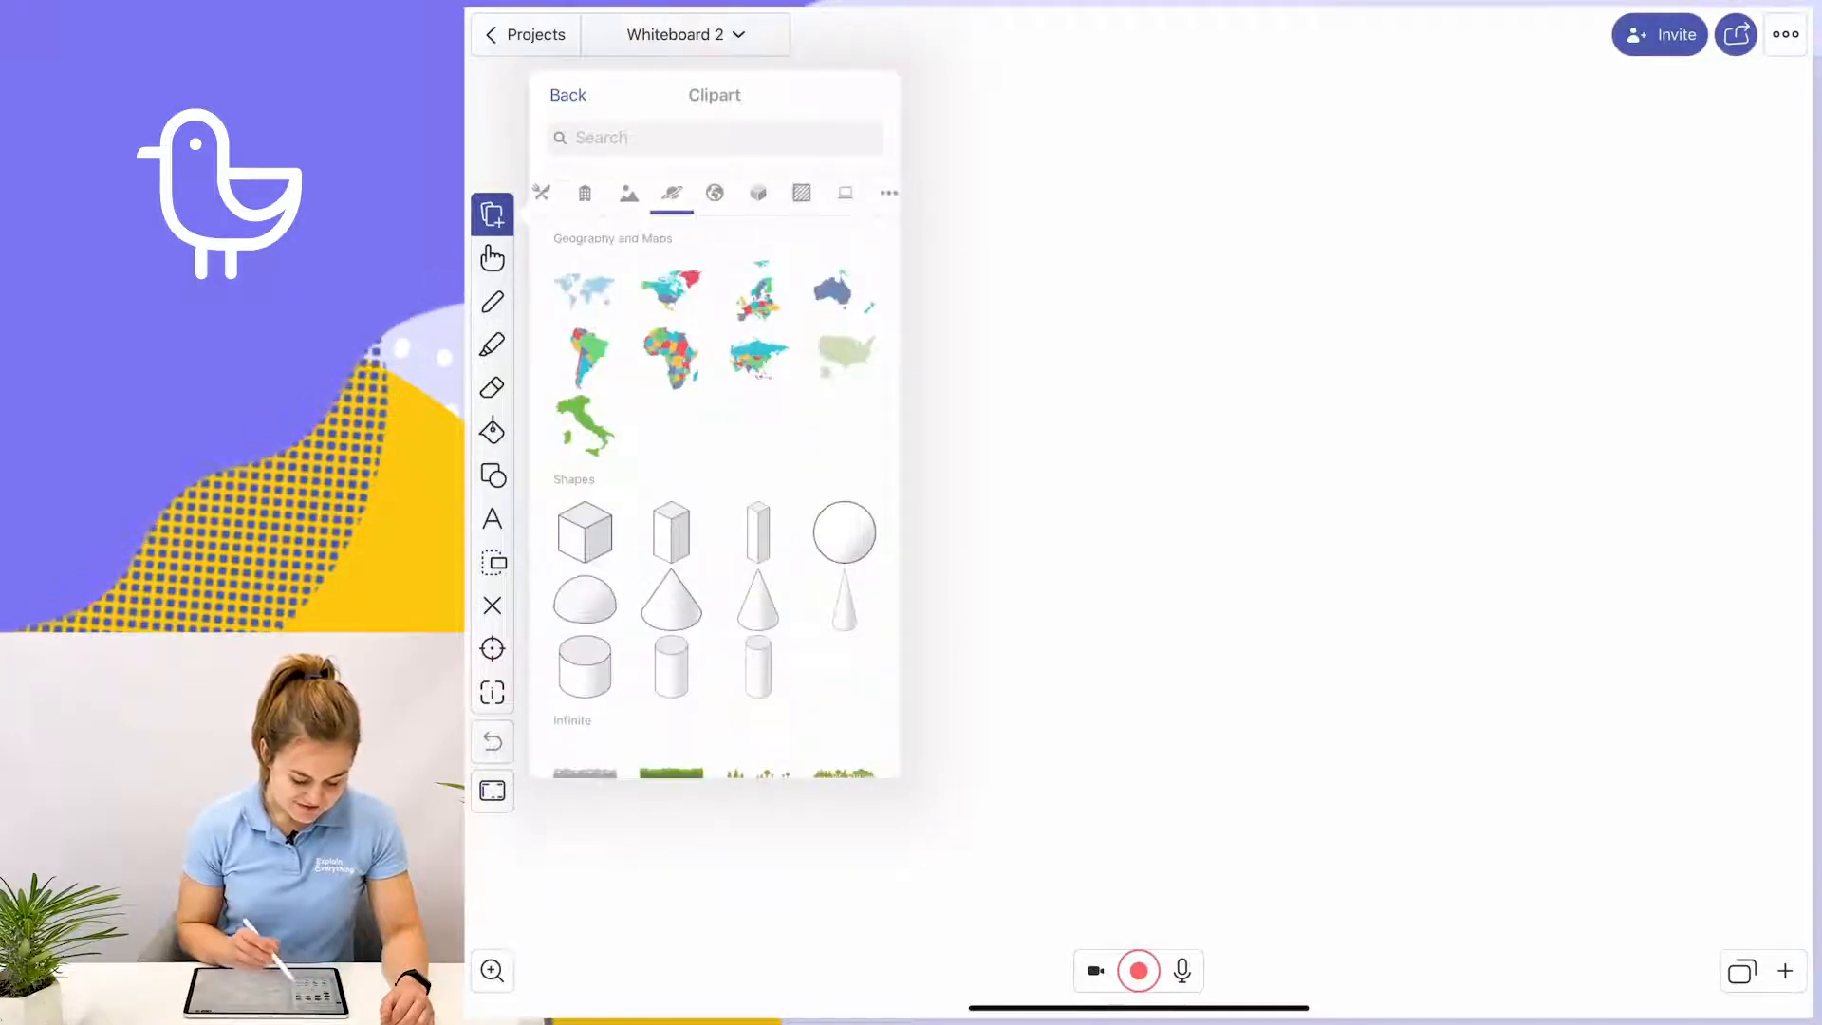
click(670, 194)
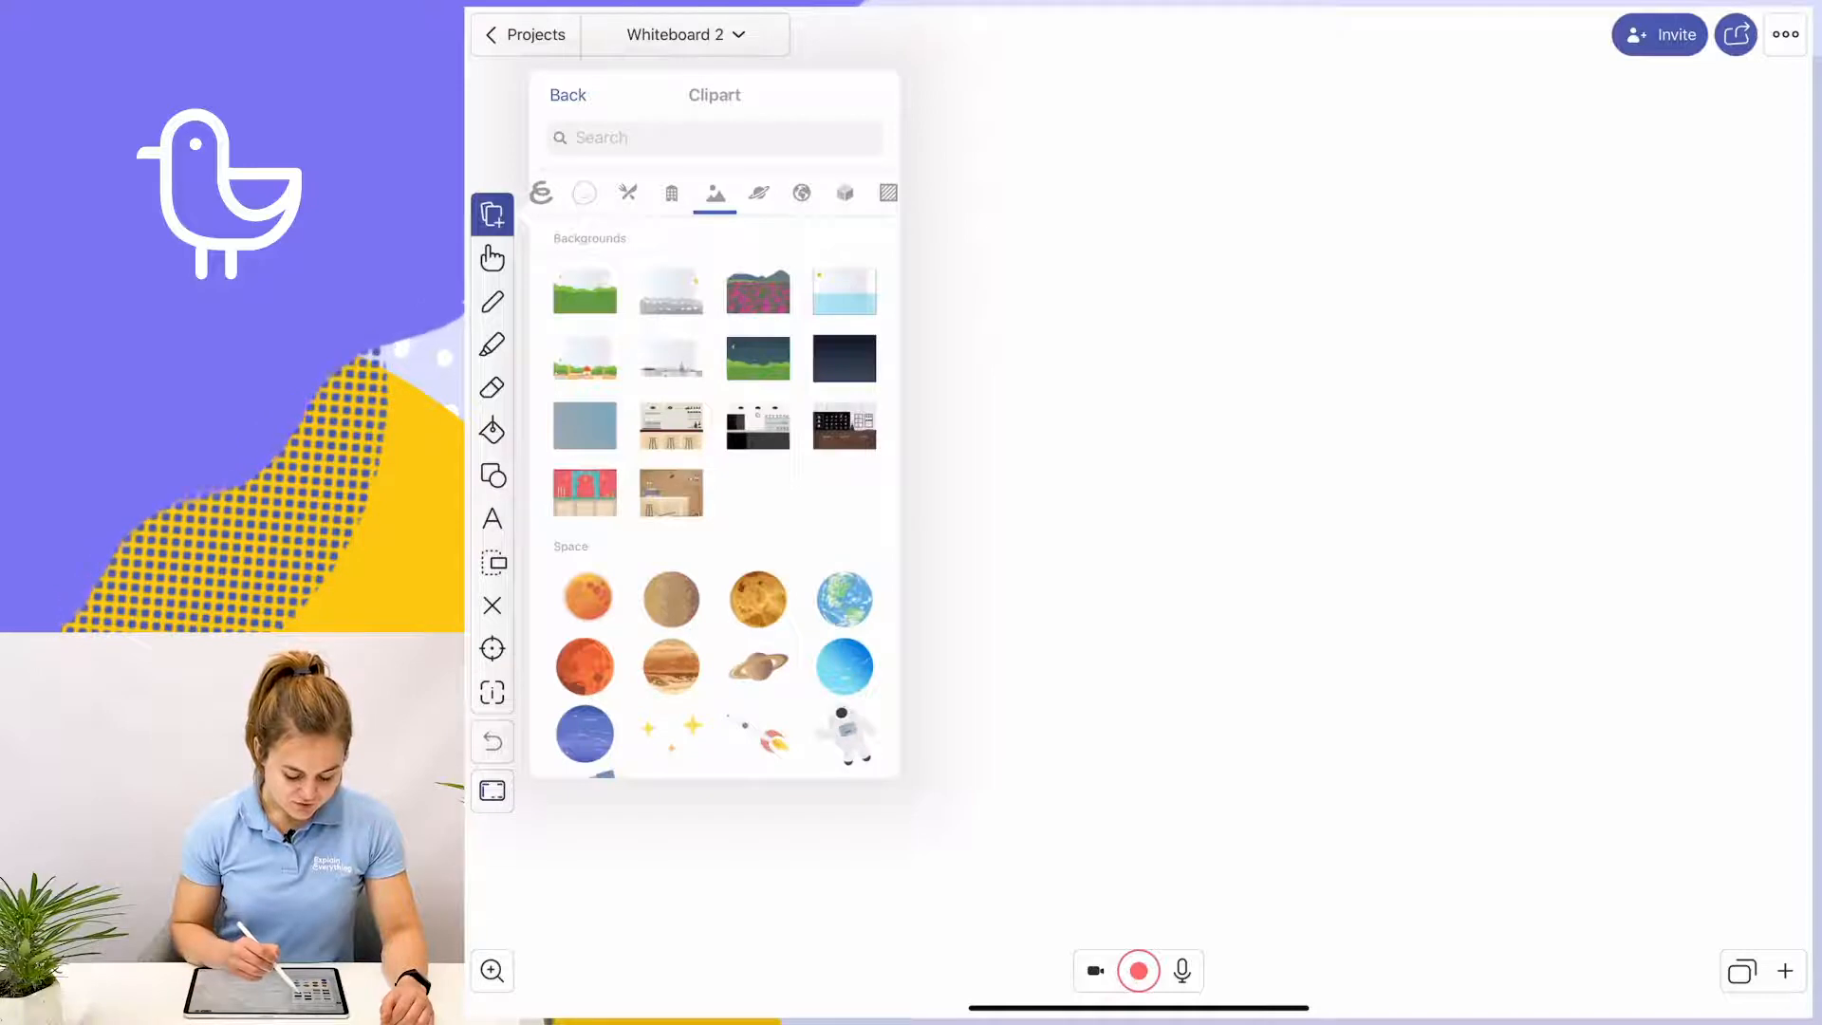
click(842, 359)
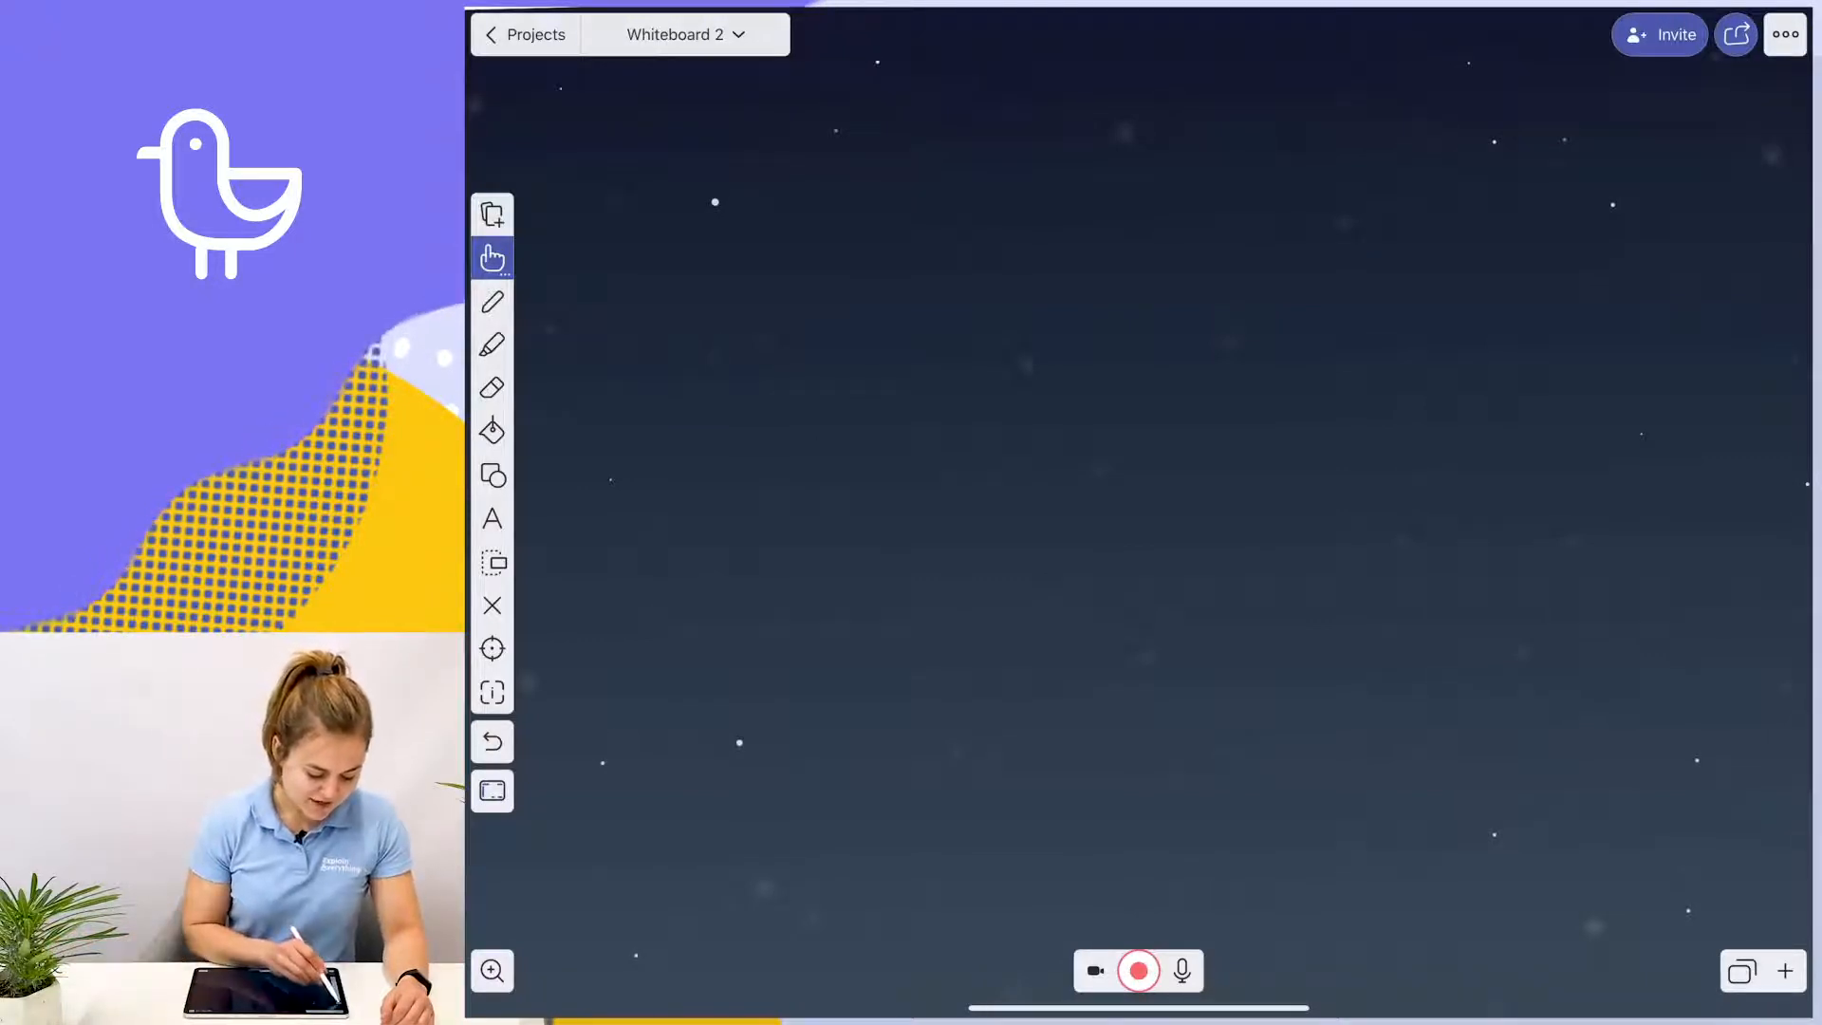
- Insert the Earth clipart from the Space category onto the starry board
click(492, 215)
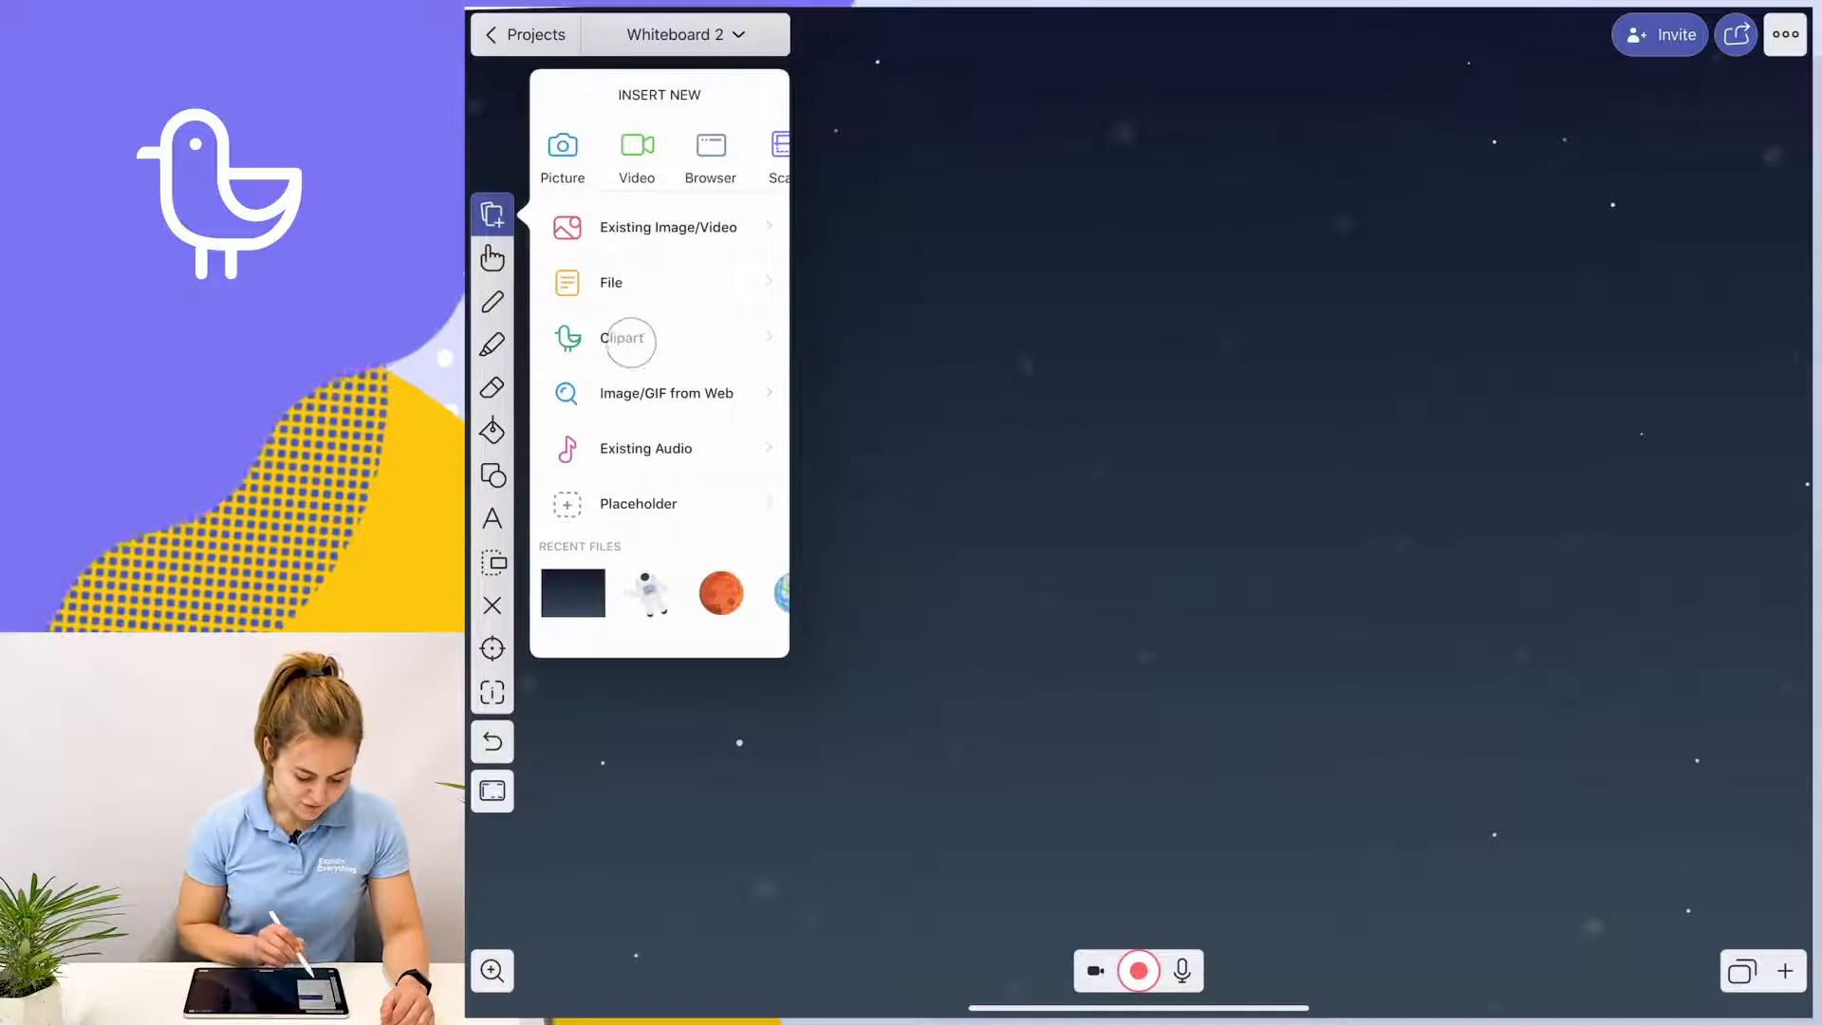
click(622, 338)
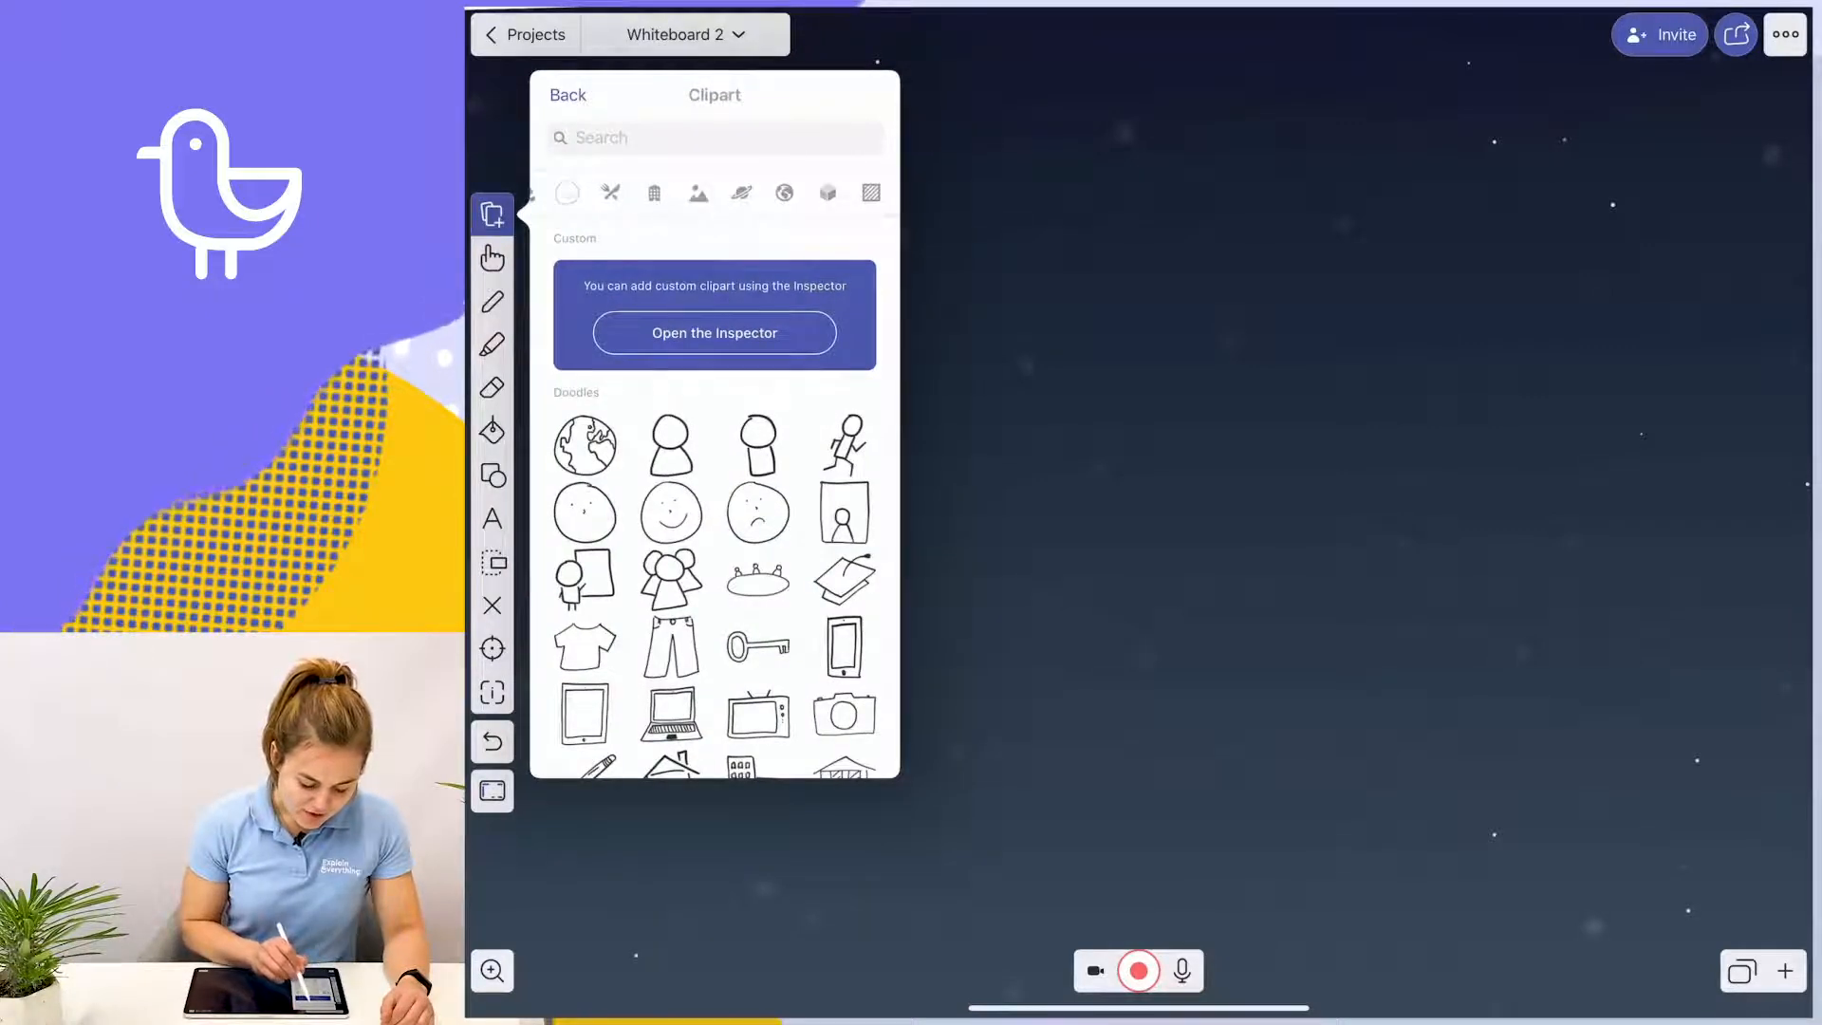
click(716, 194)
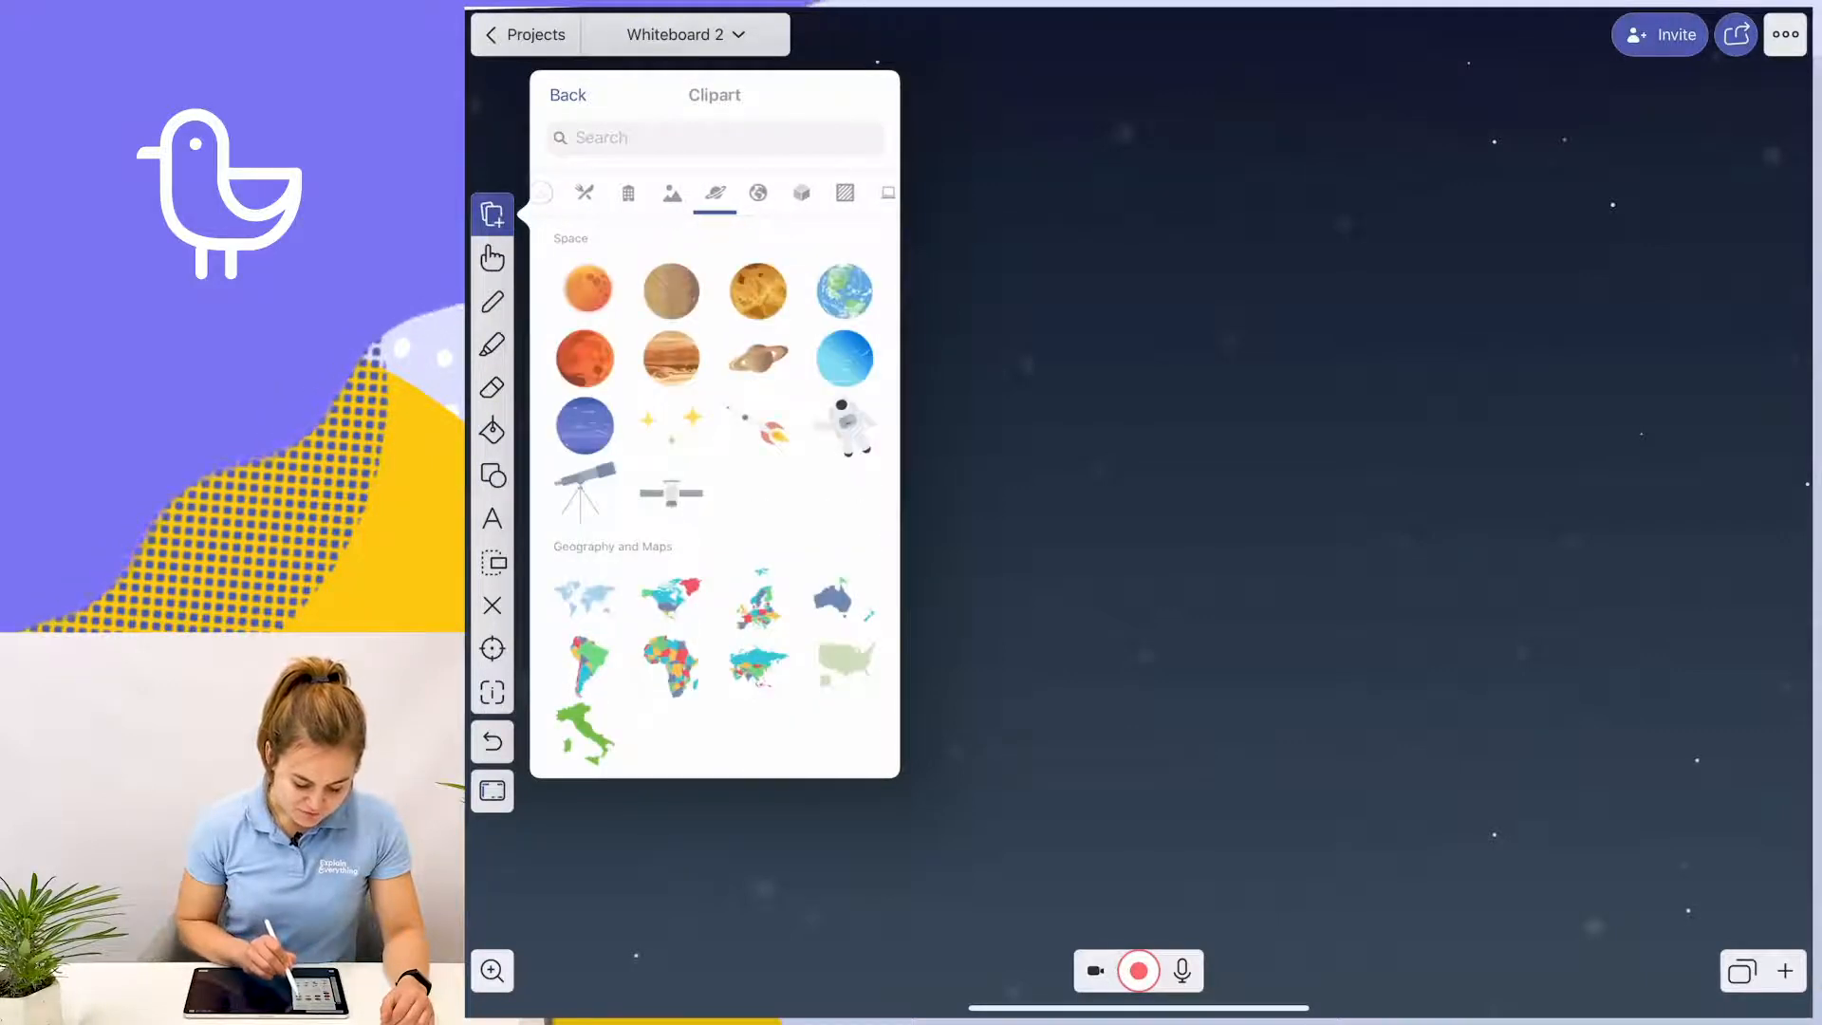
click(842, 289)
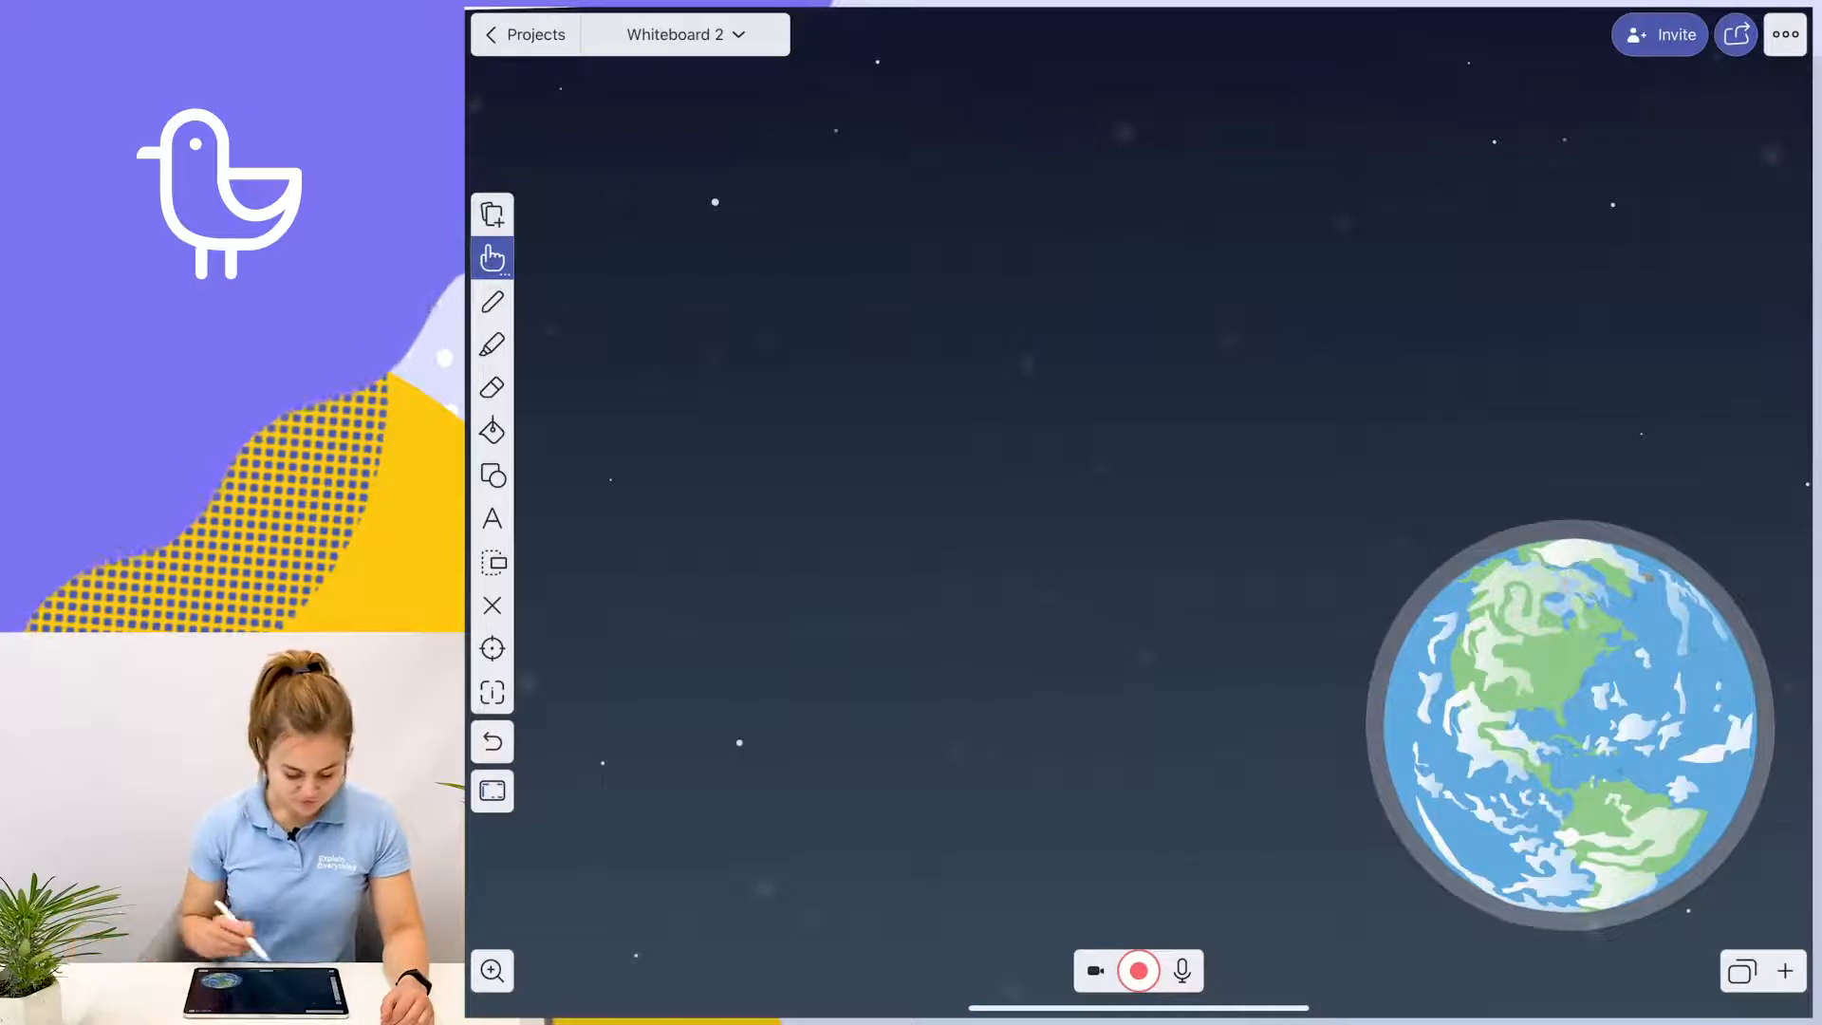
- Insert the red Mars clipart from the Space category beside the Earth
click(492, 214)
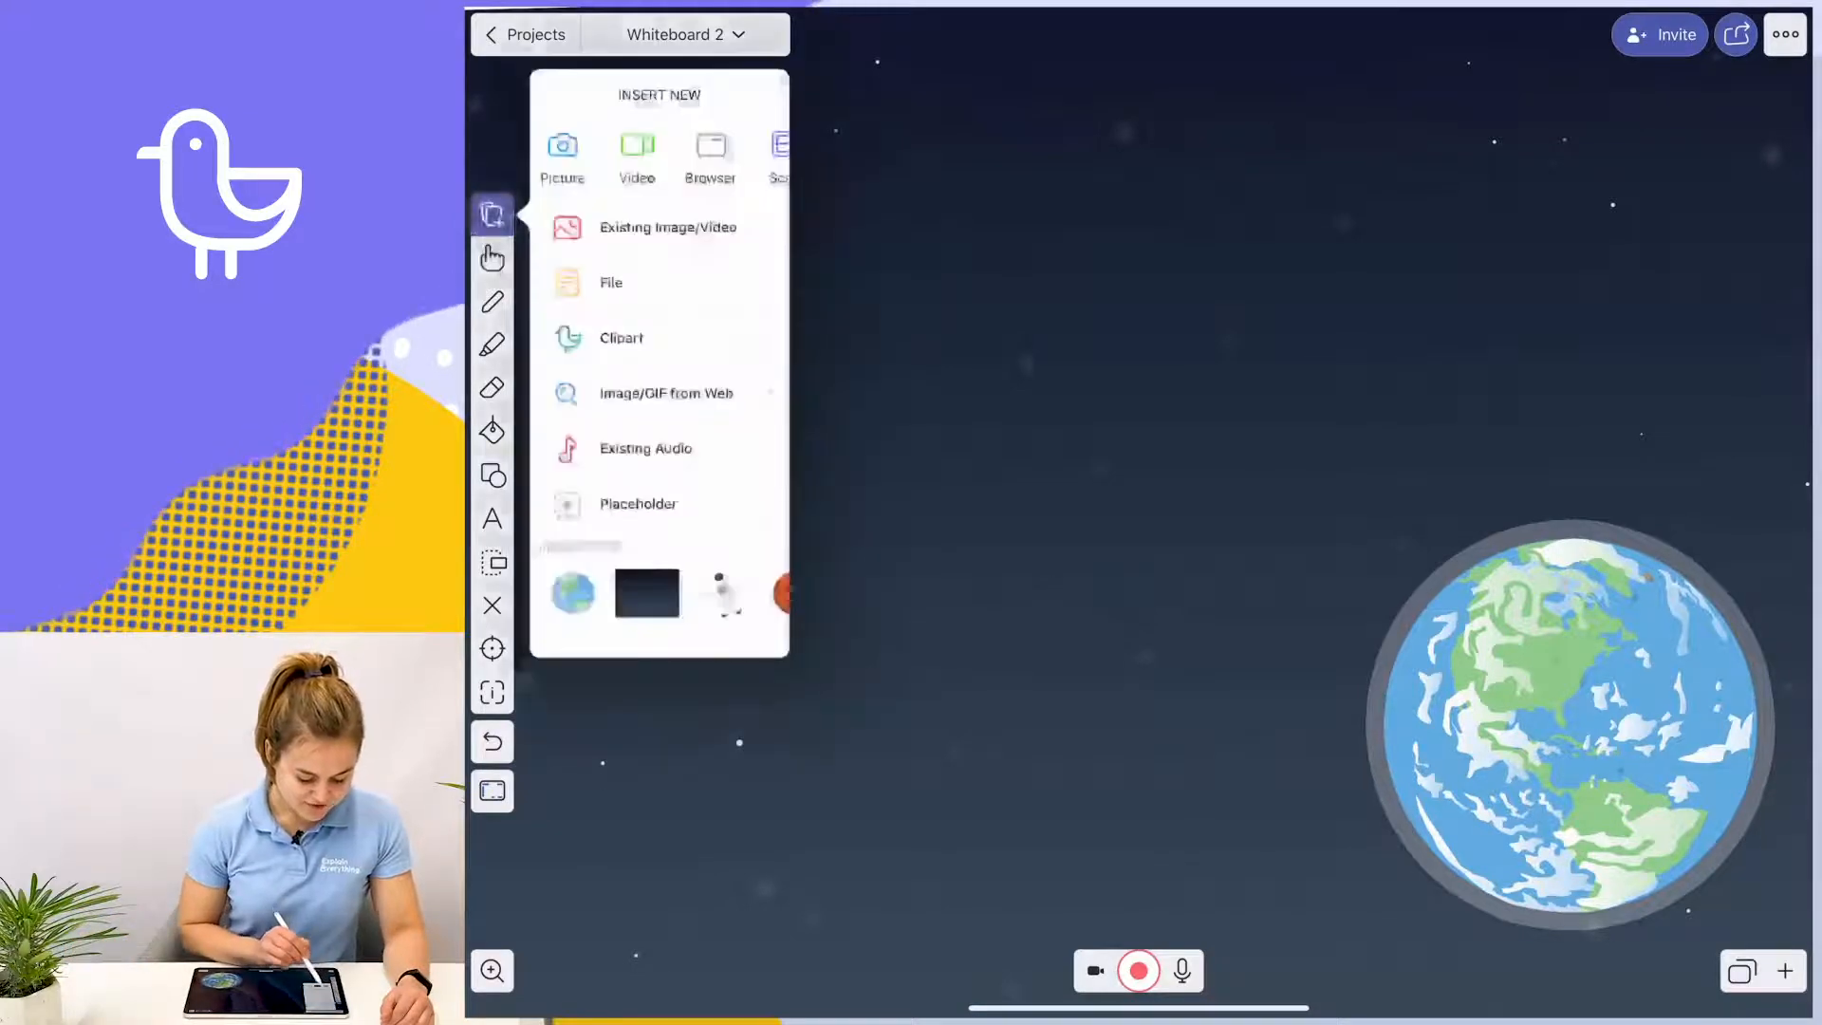
click(621, 338)
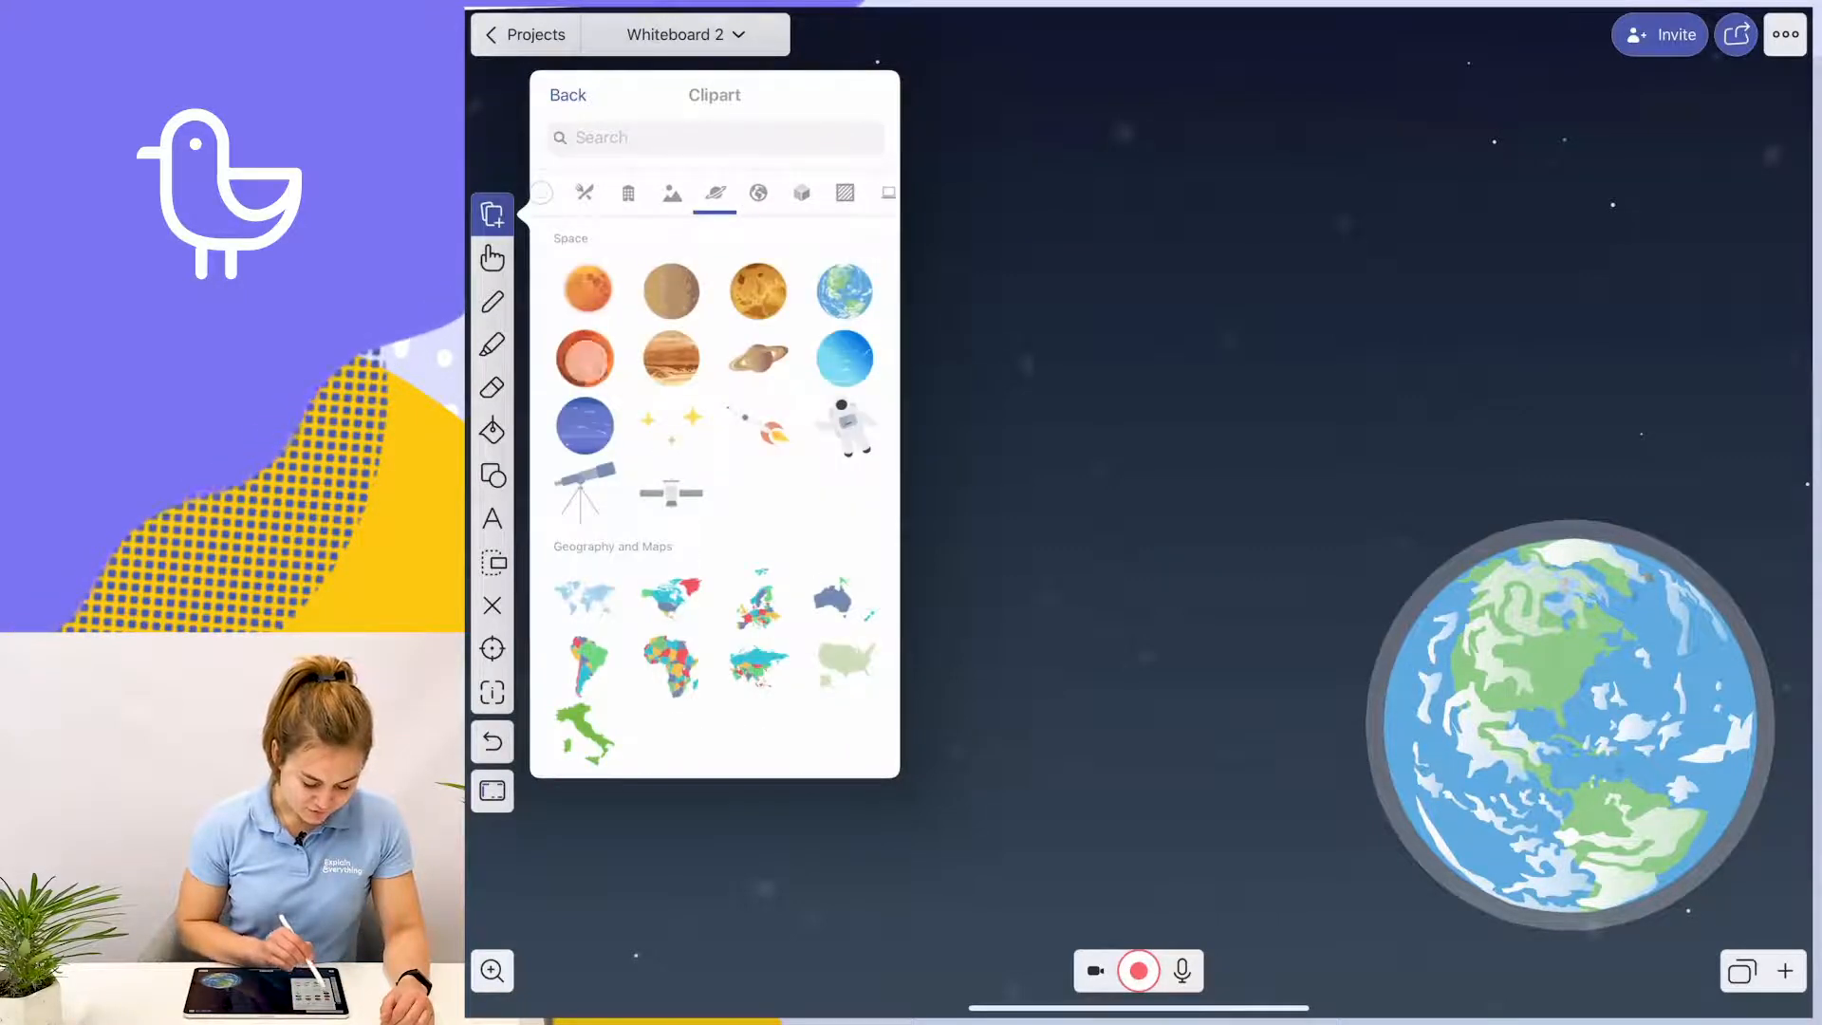
click(584, 357)
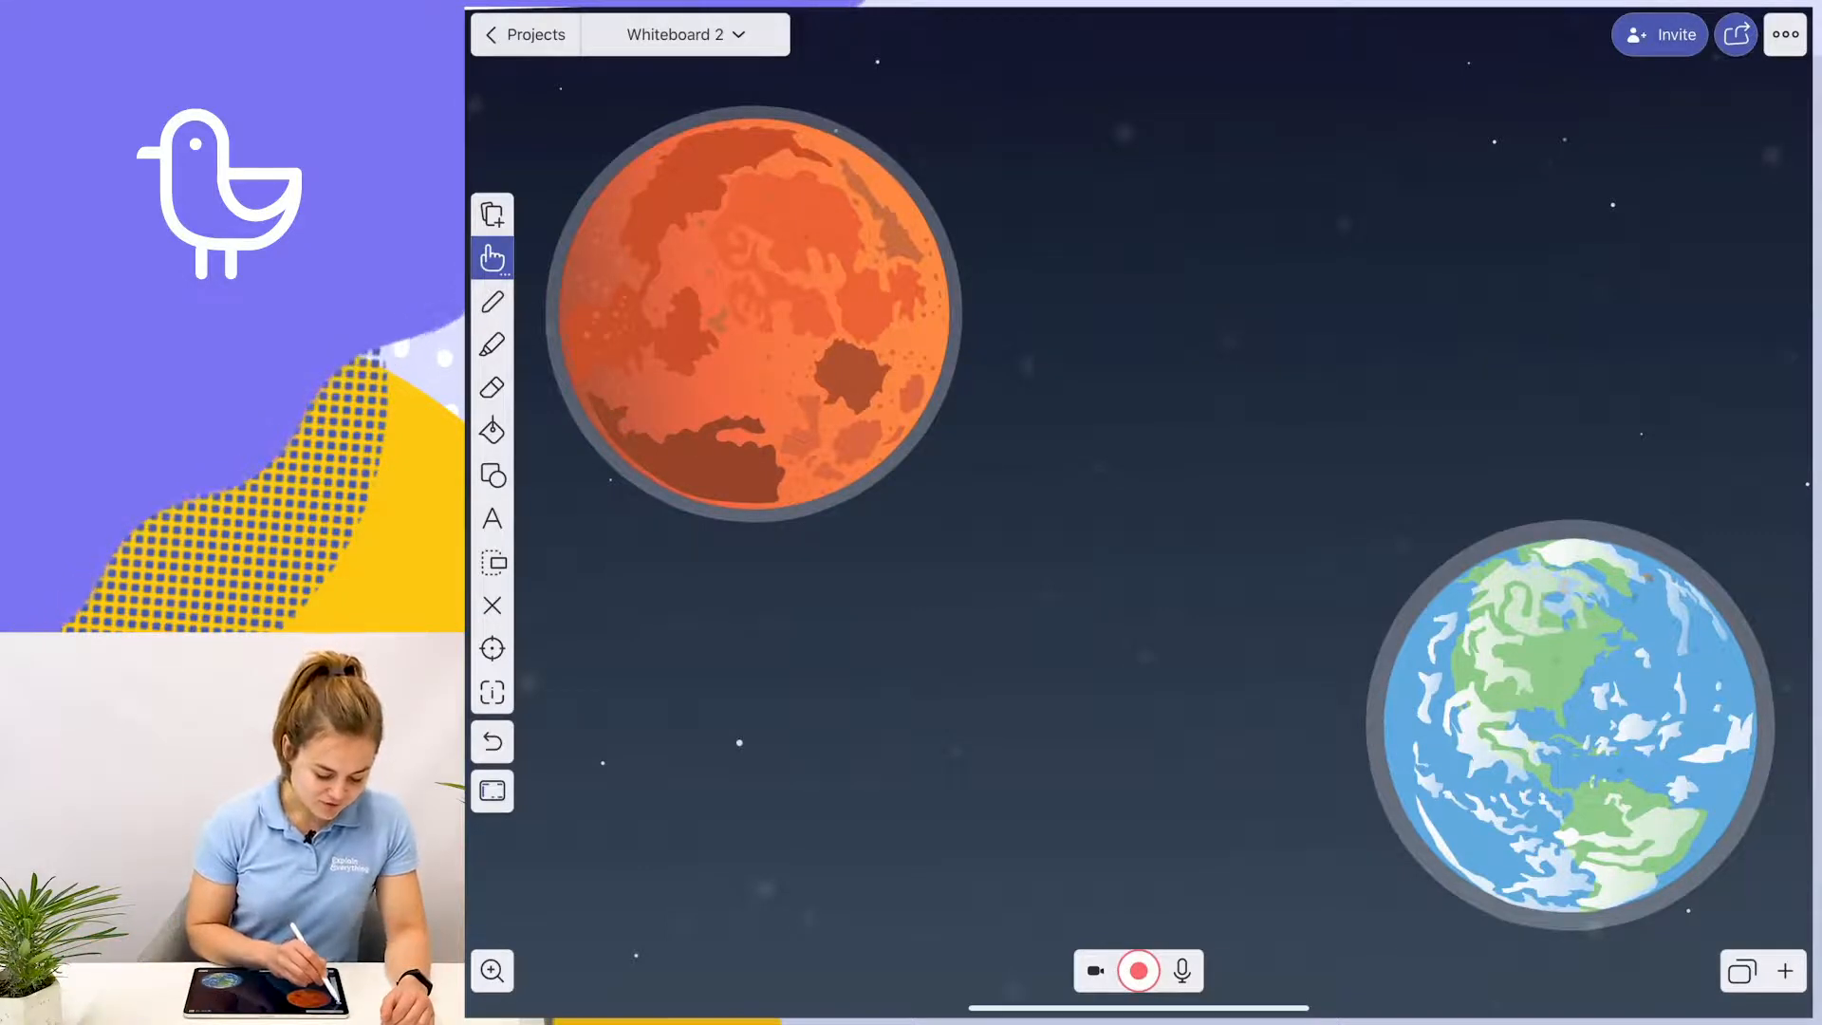
- Reopen the clipart library and jump to the Space category for the astronaut
click(491, 214)
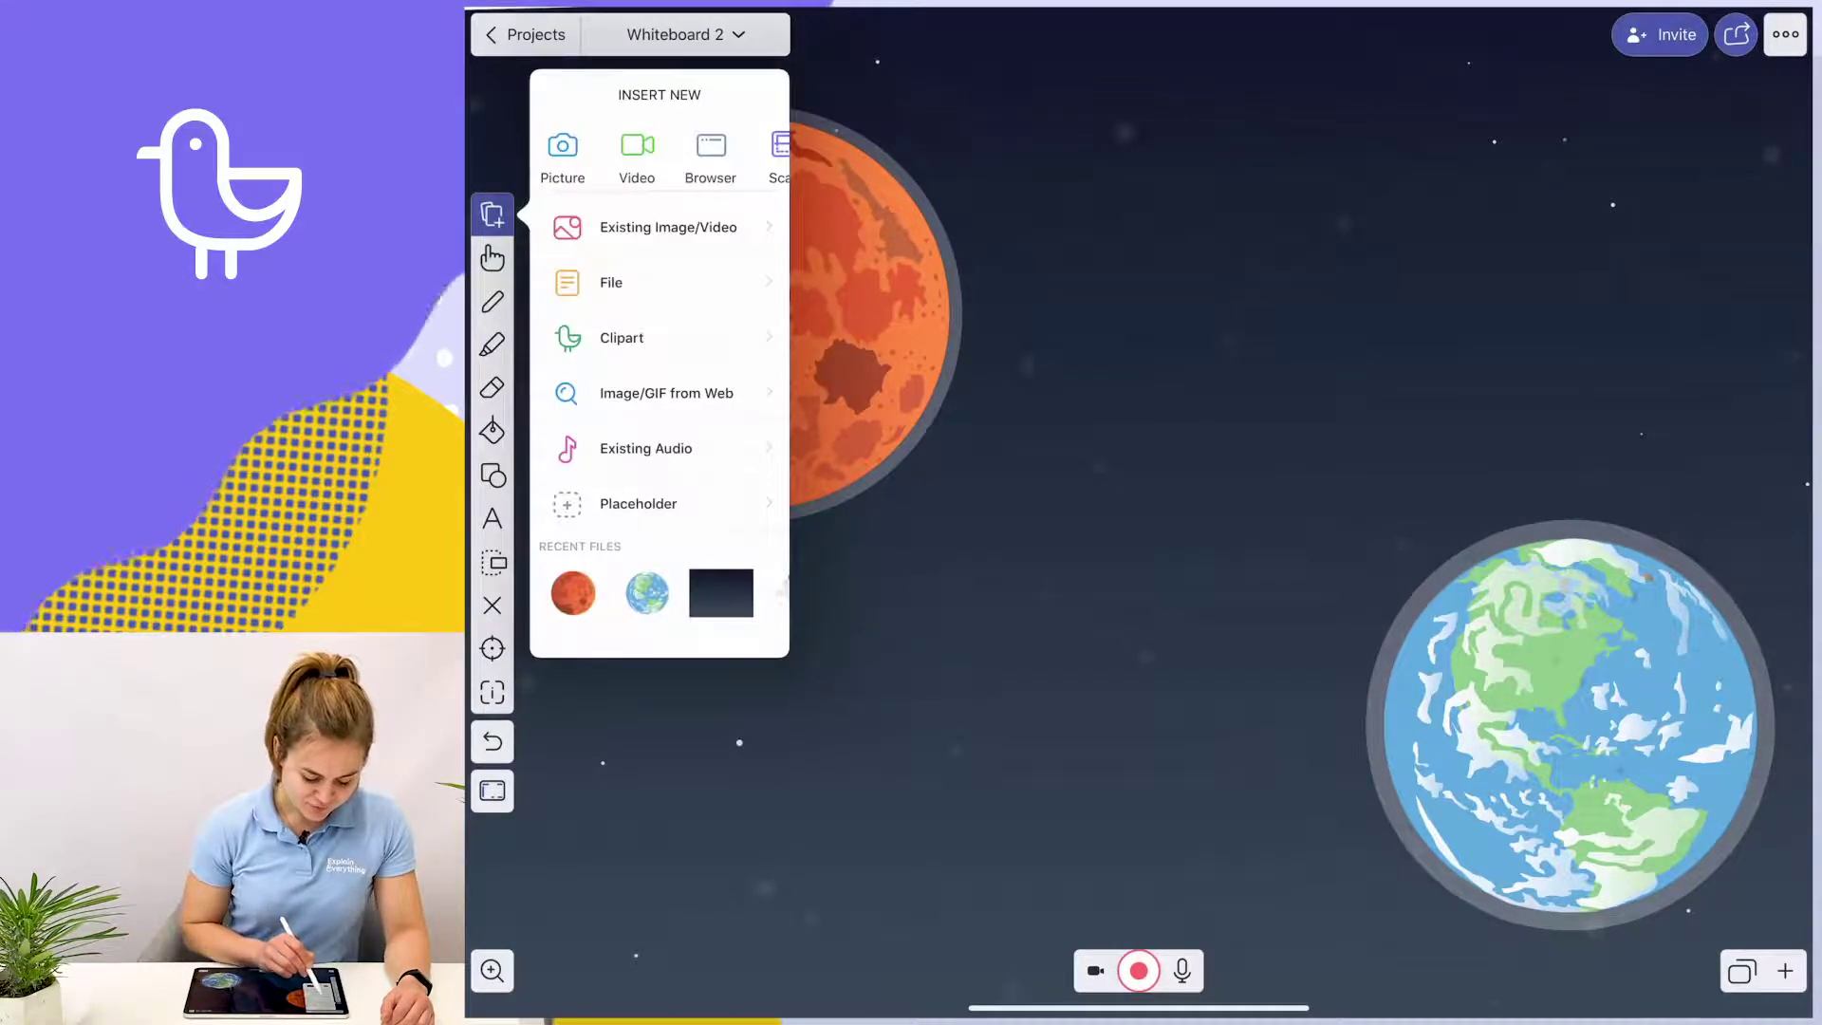
click(620, 338)
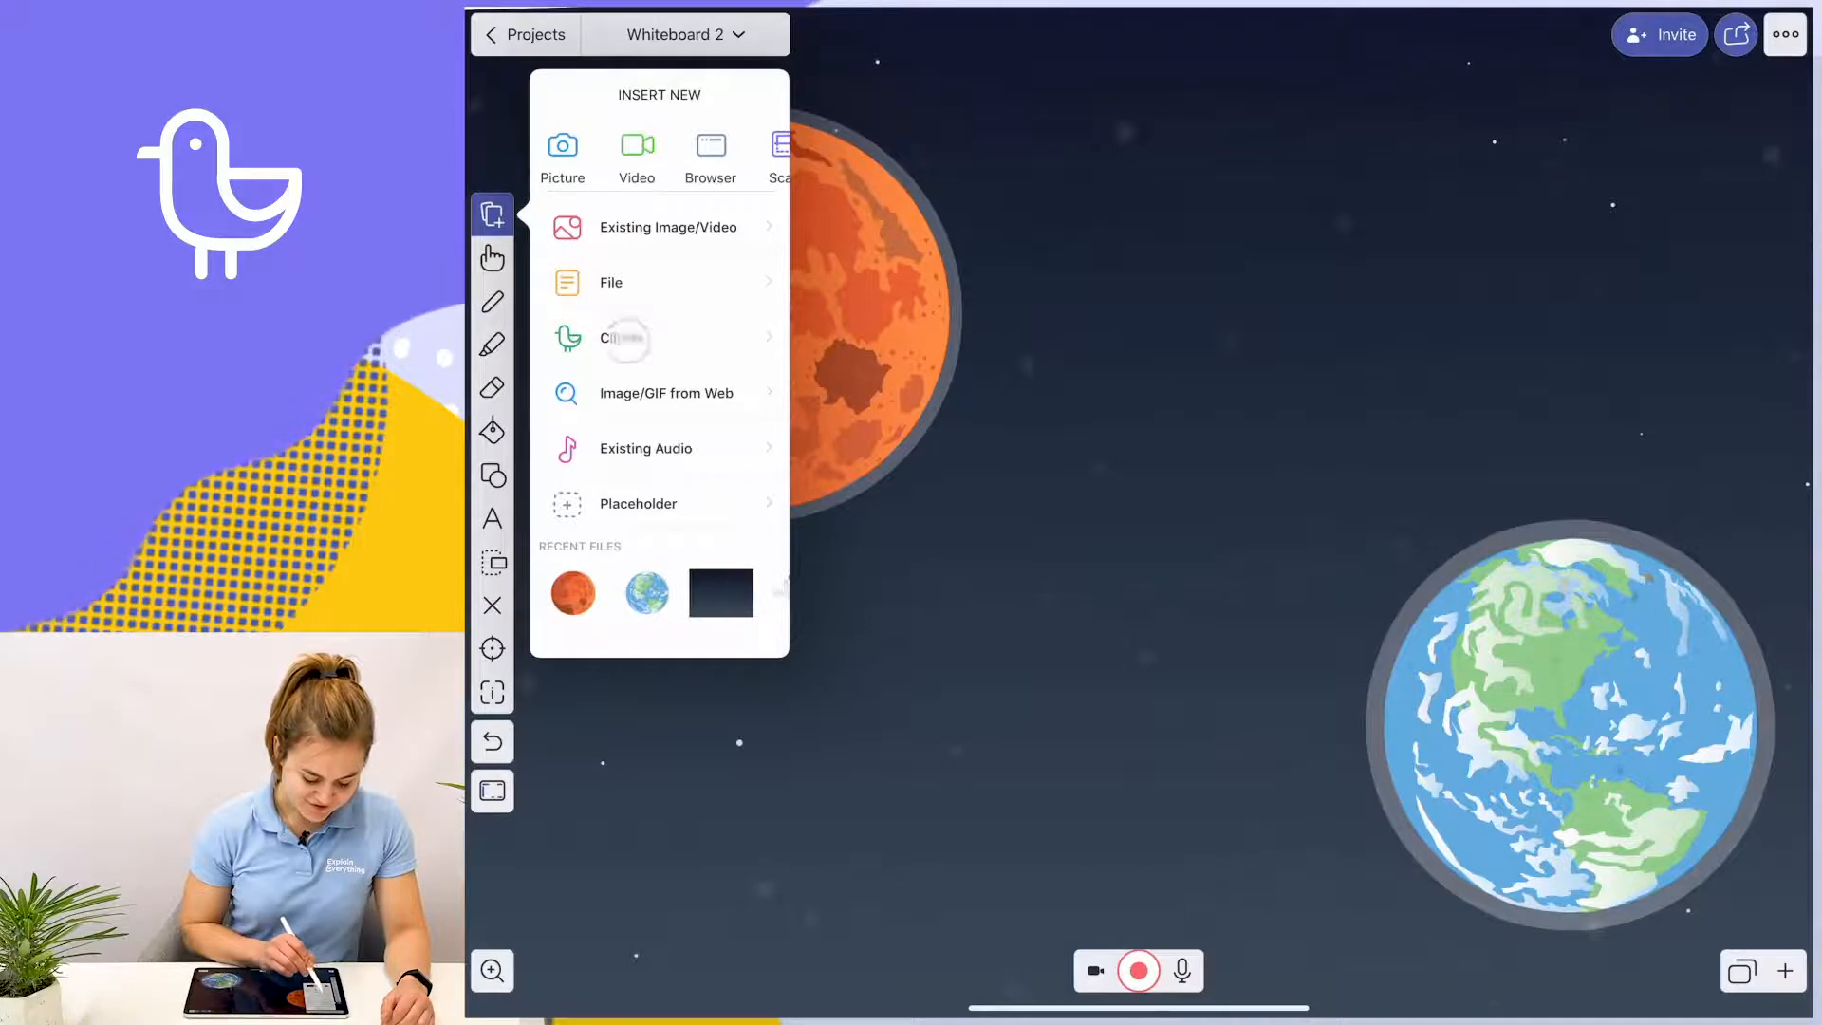
click(609, 338)
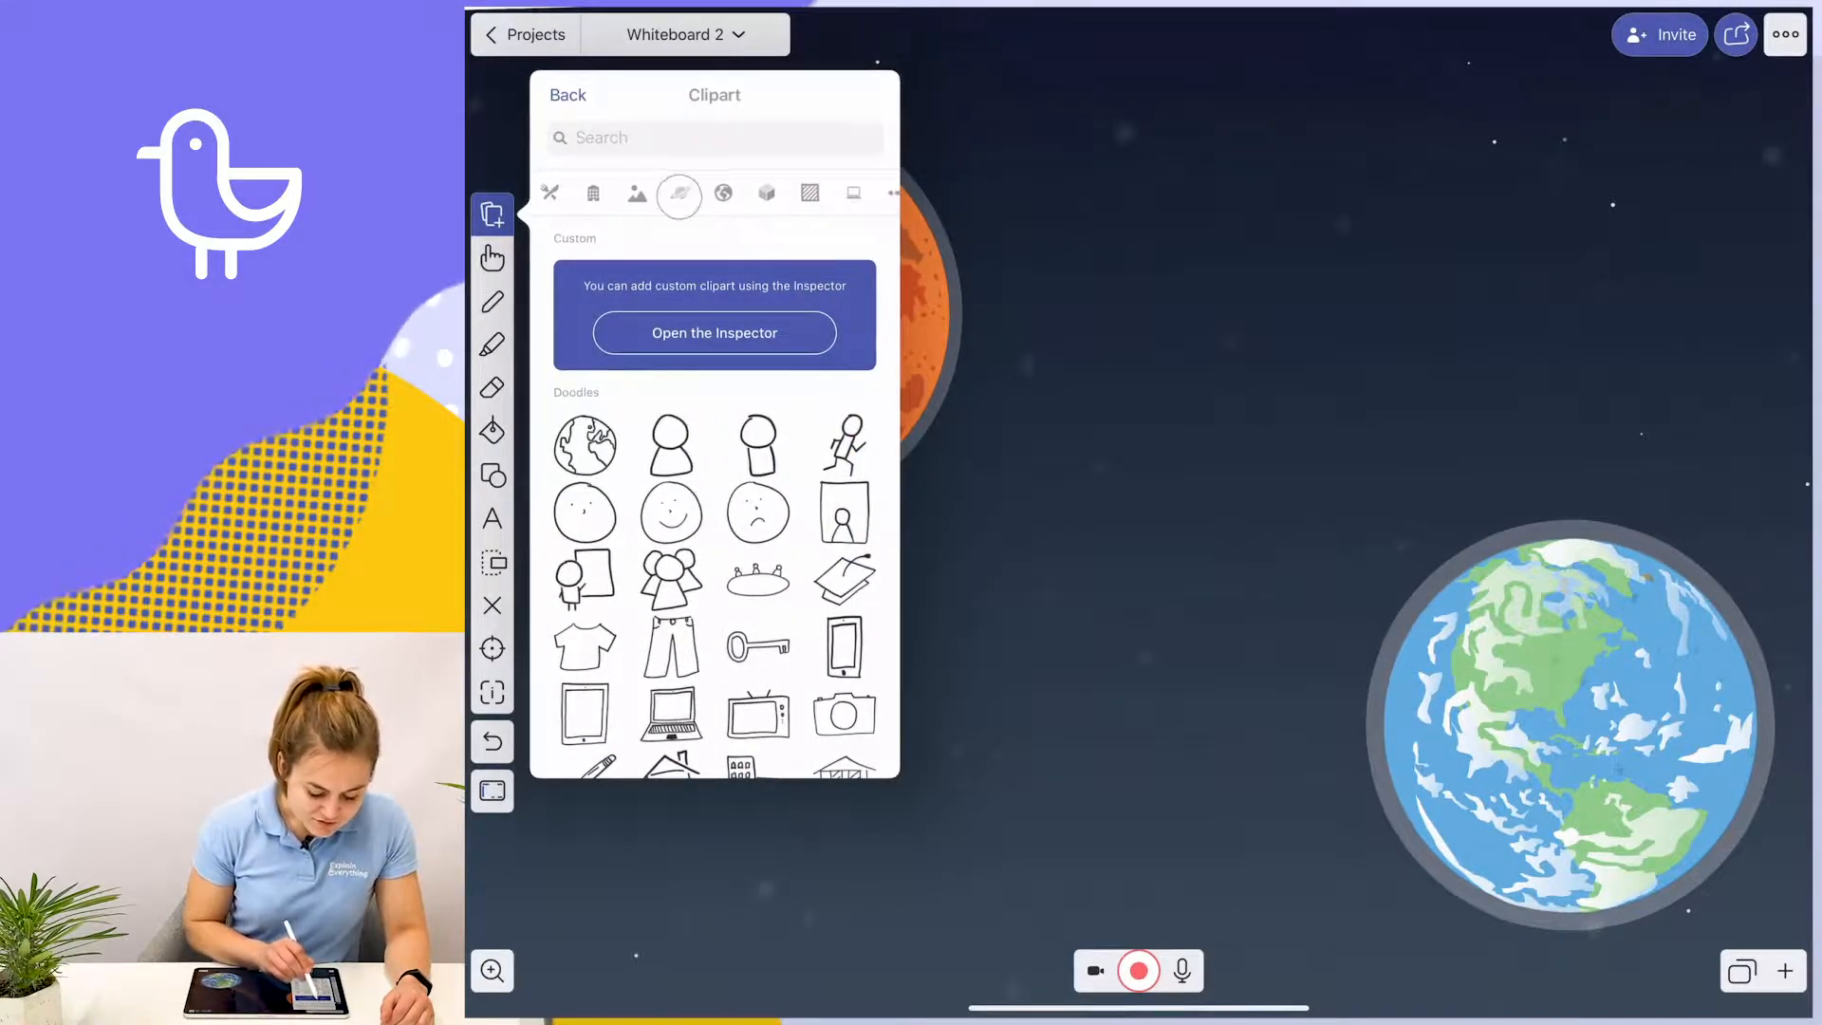
click(671, 194)
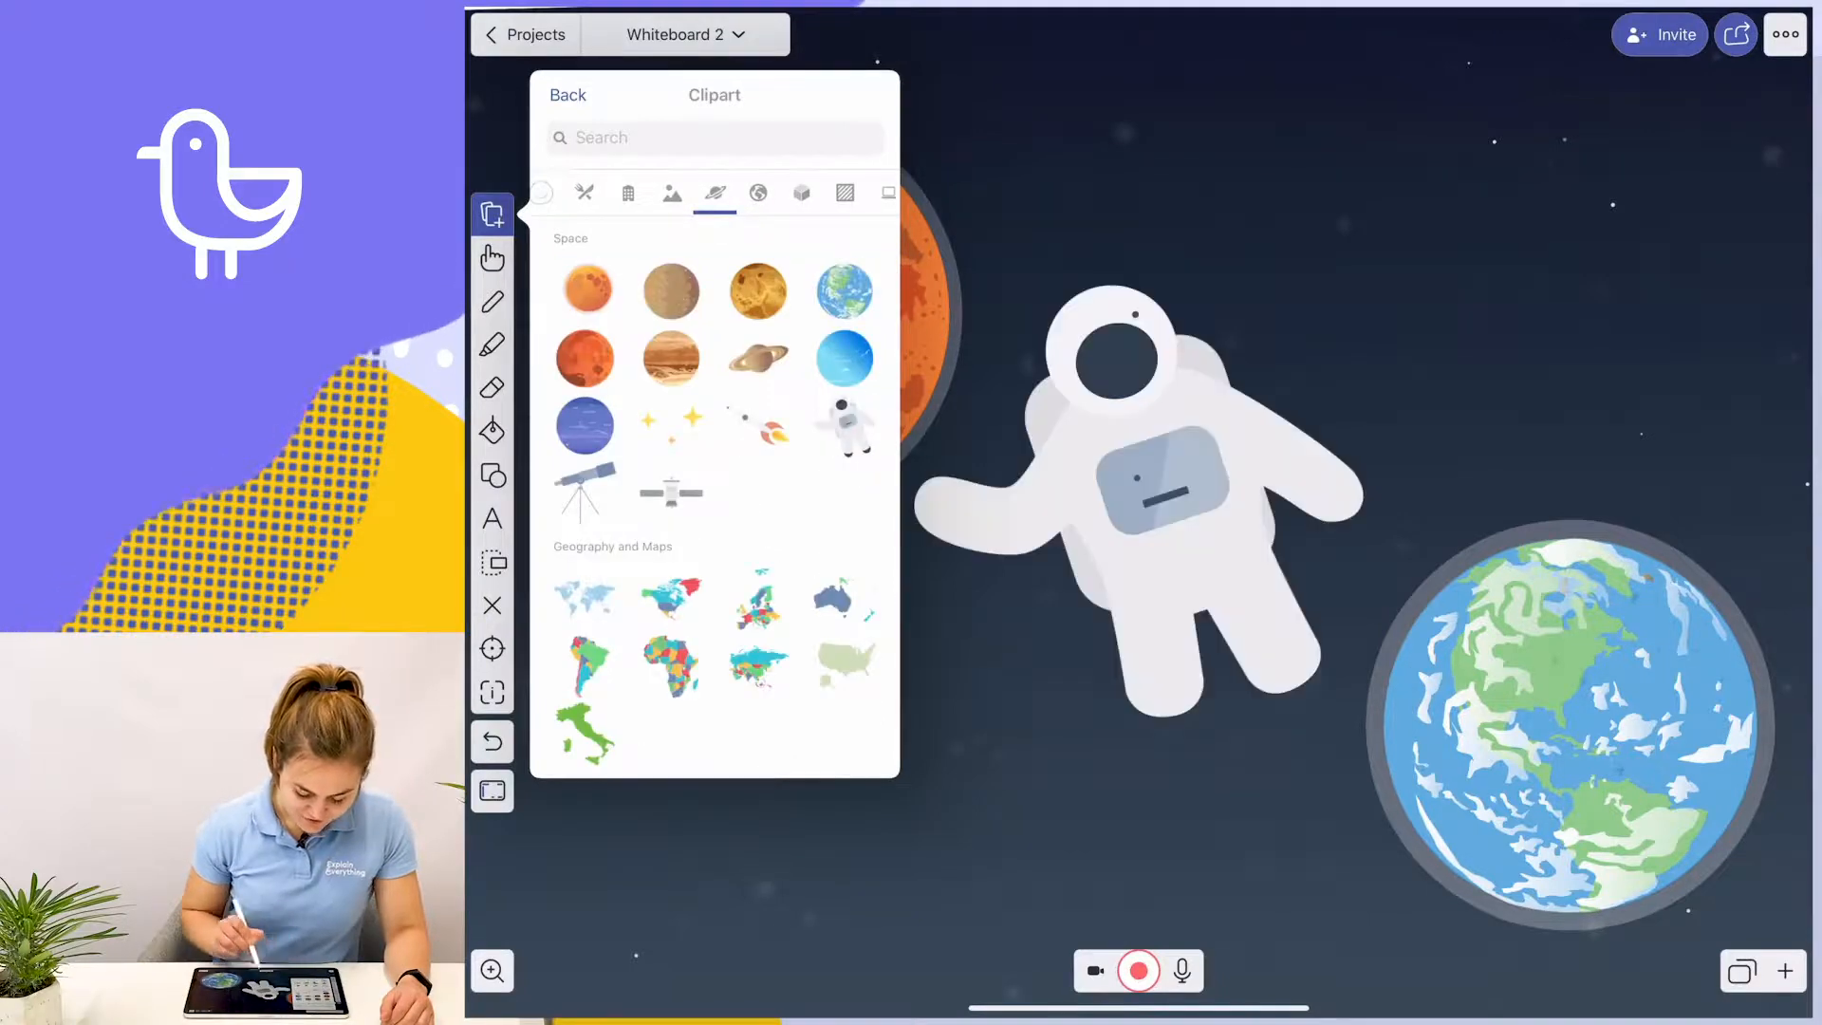